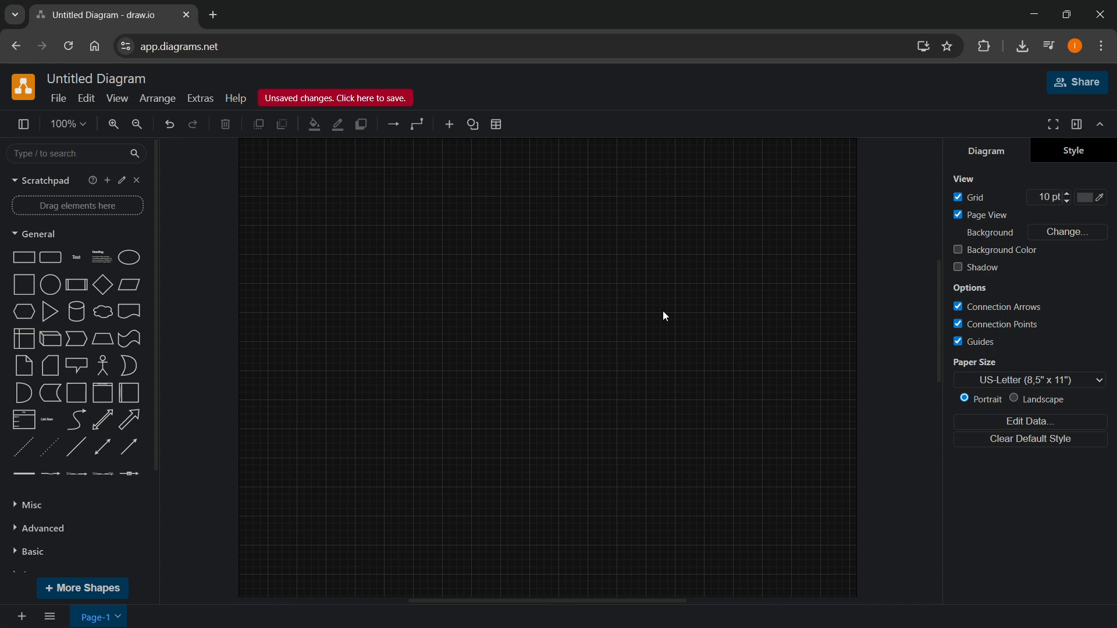
pyautogui.moveTo(438, 302)
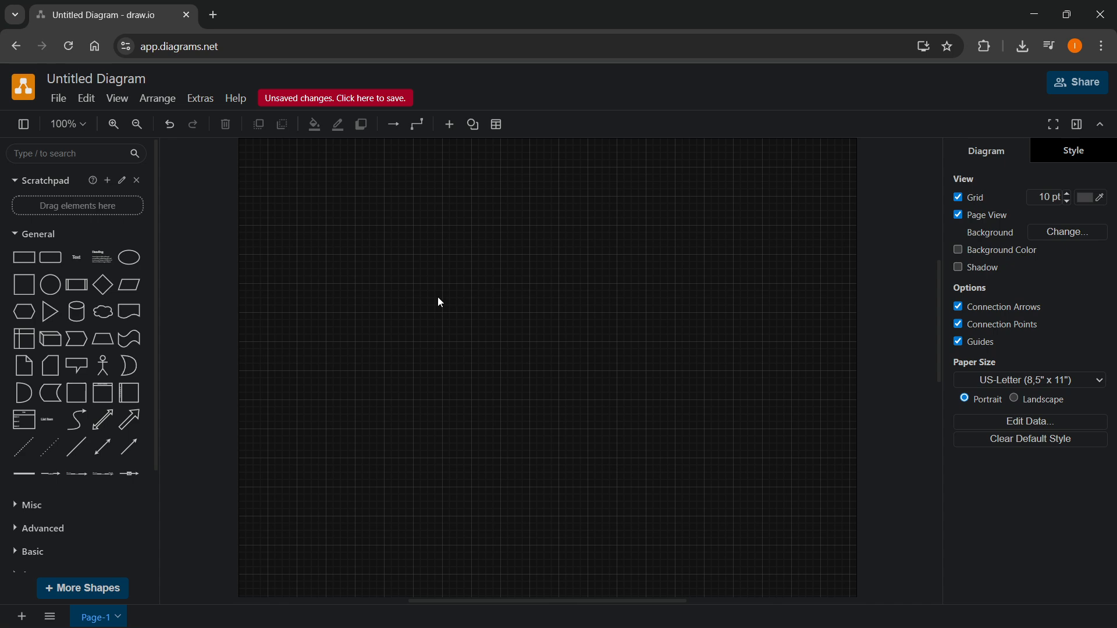
# Search the template gallery for 'network' and insert a network diagram template
pyautogui.click(449, 124)
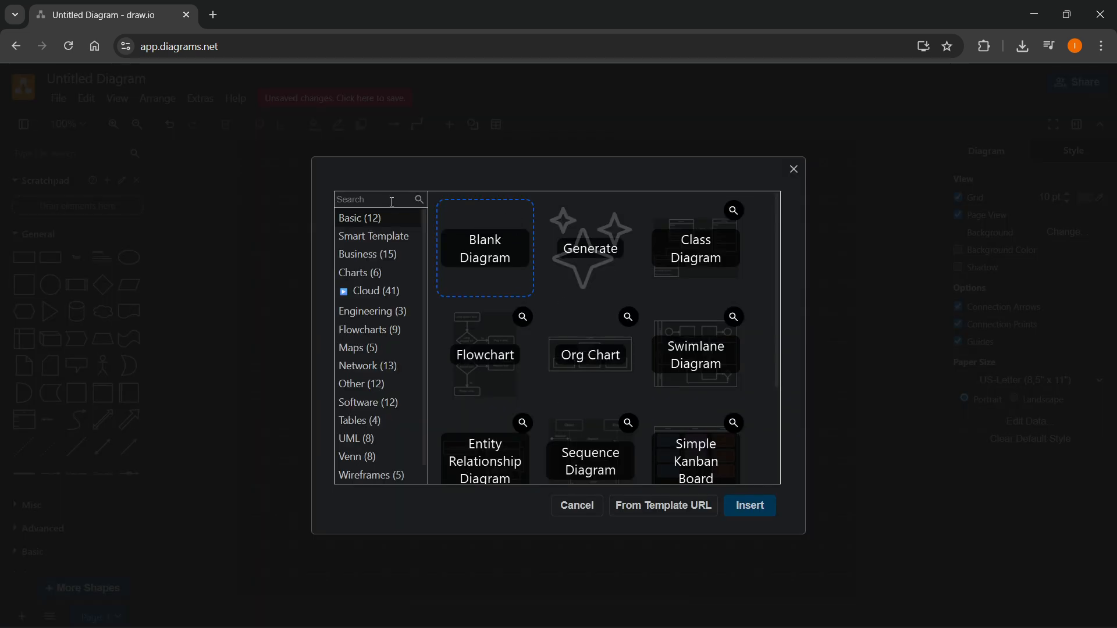
pyautogui.write('network')
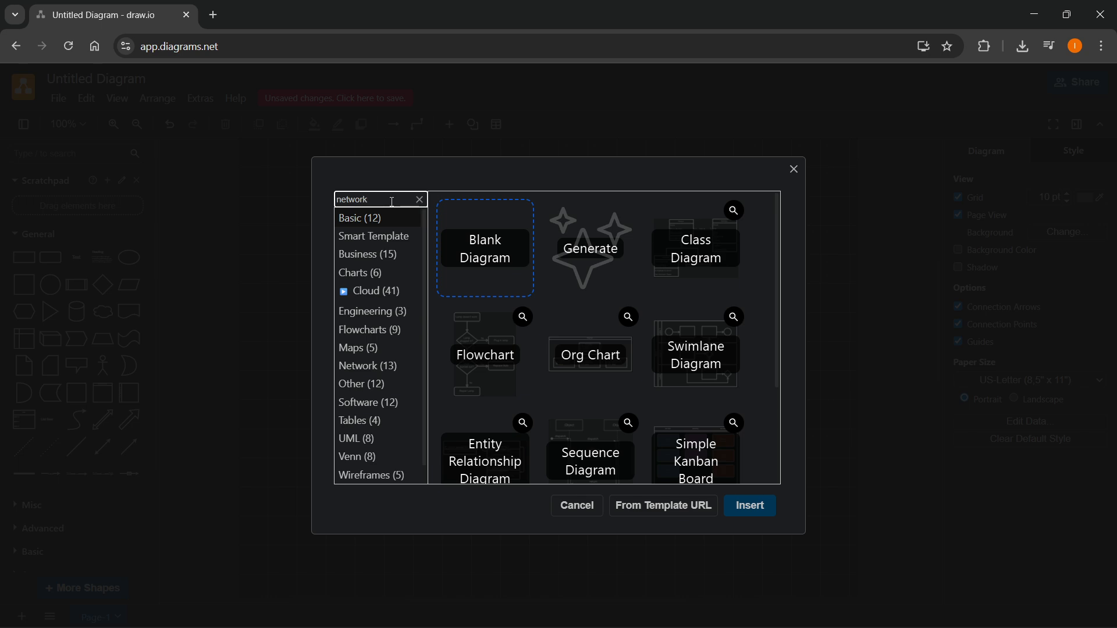
pyautogui.press('Enter')
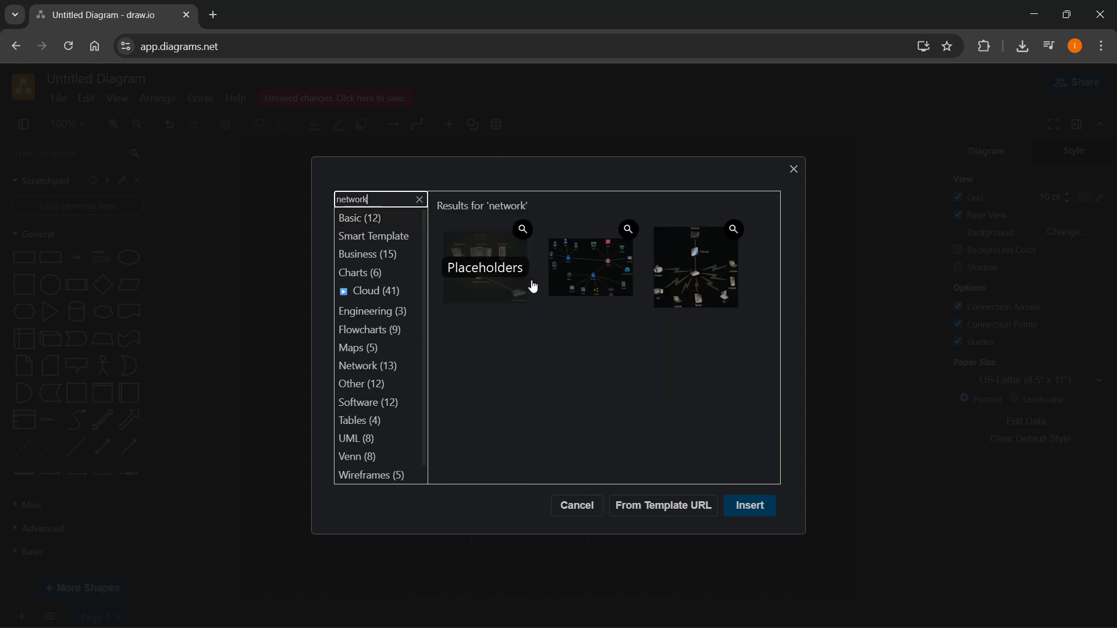
pyautogui.click(590, 266)
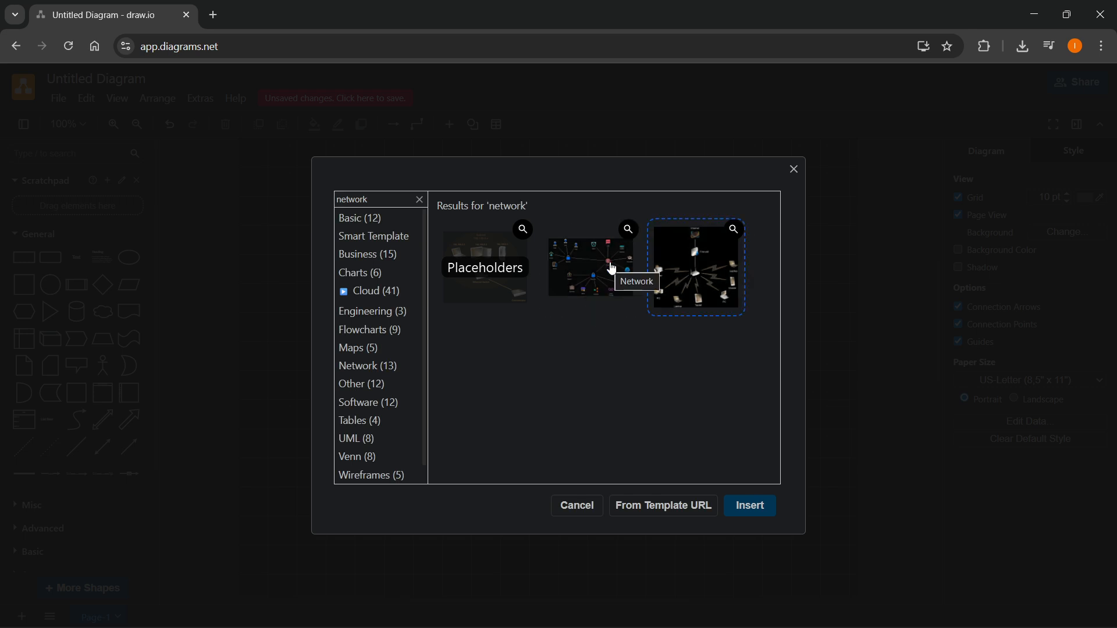
pyautogui.click(591, 267)
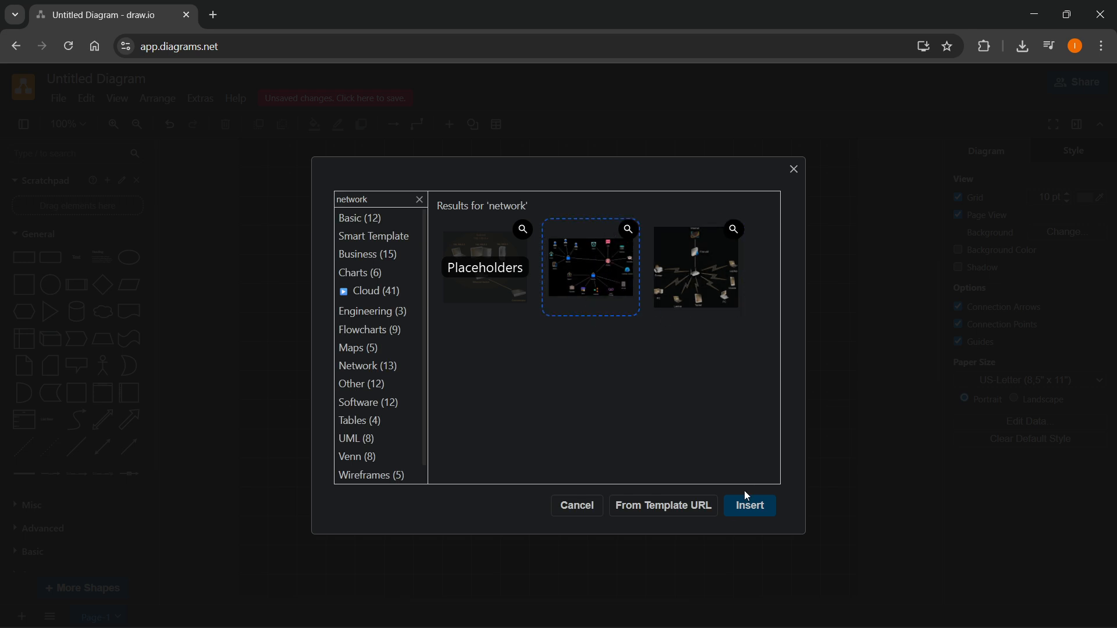
pyautogui.click(750, 505)
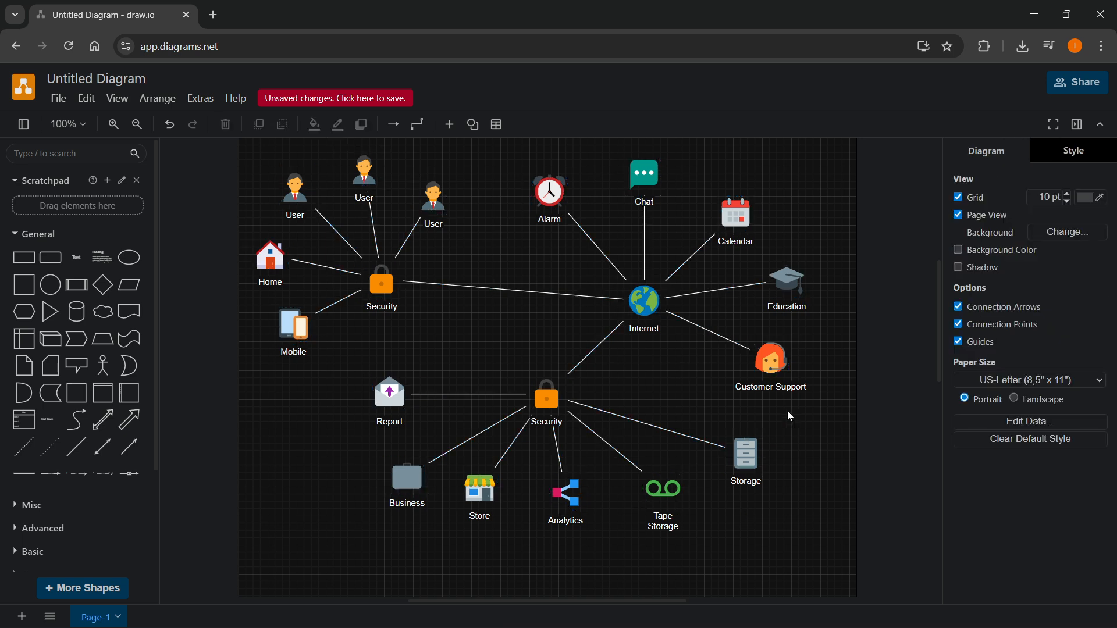
pyautogui.moveTo(681, 452)
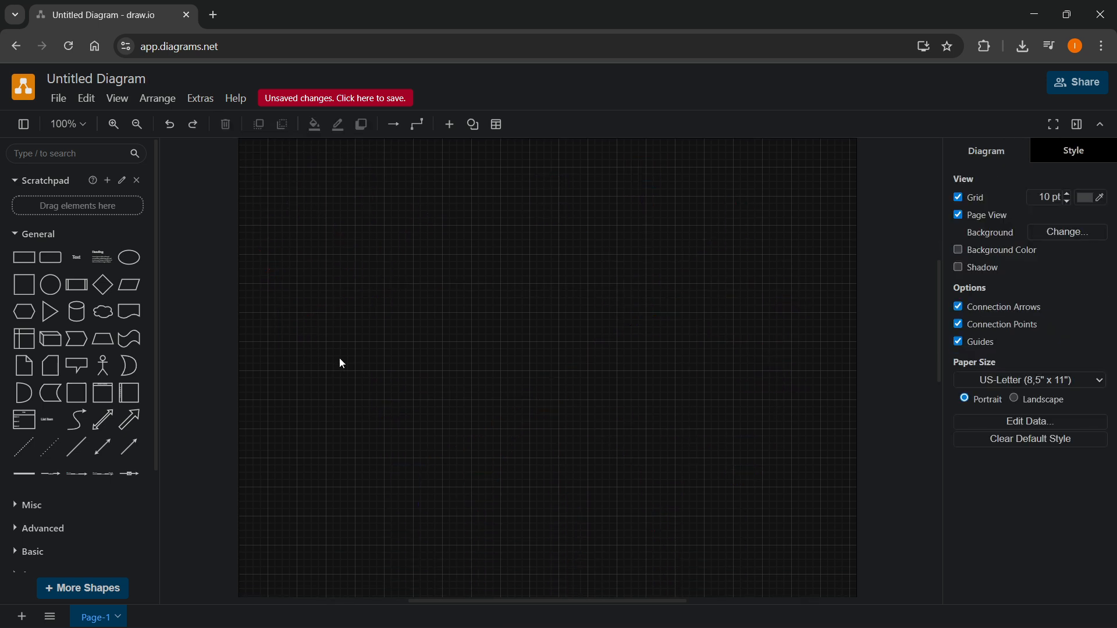
# In More Shapes, scroll to Networking and include the Network 2018 library
pyautogui.click(83, 588)
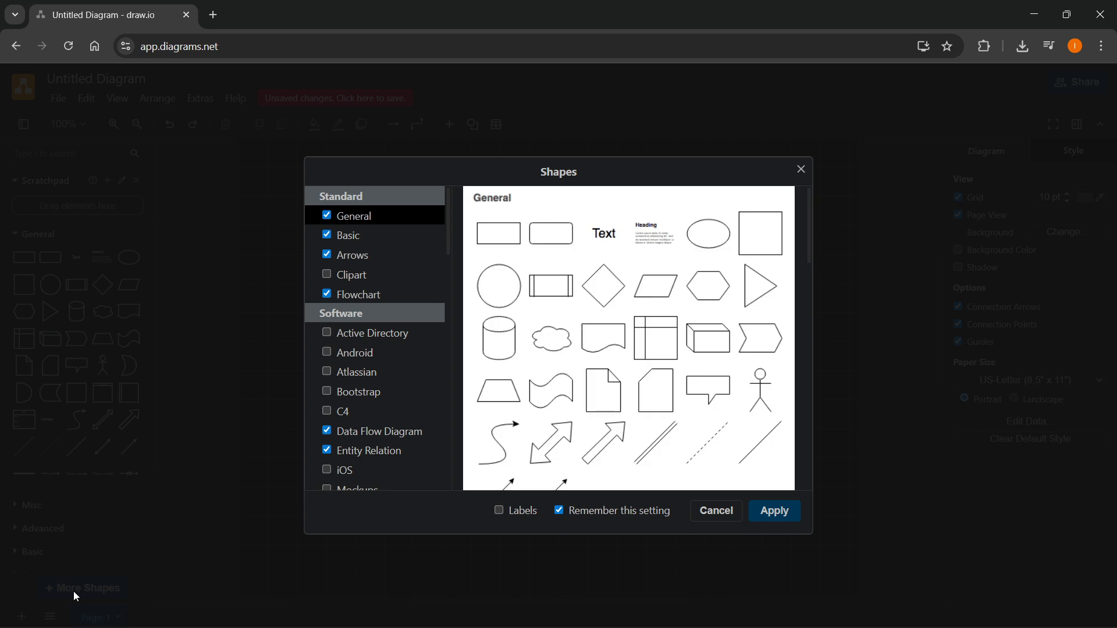
pyautogui.scroll(-3)
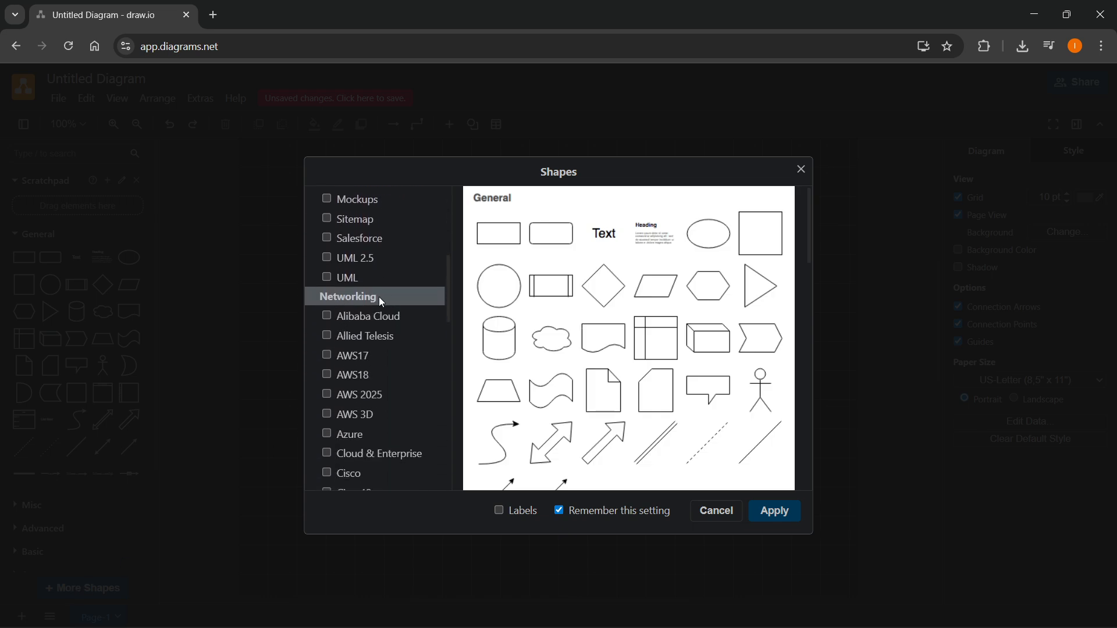
pyautogui.scroll(-3)
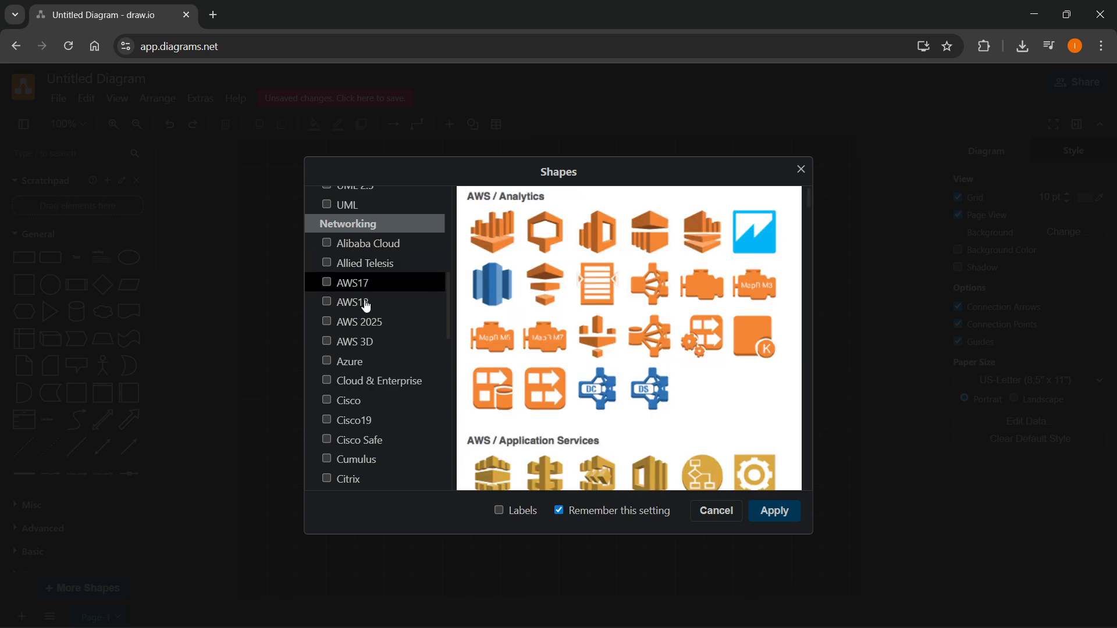
pyautogui.scroll(-3)
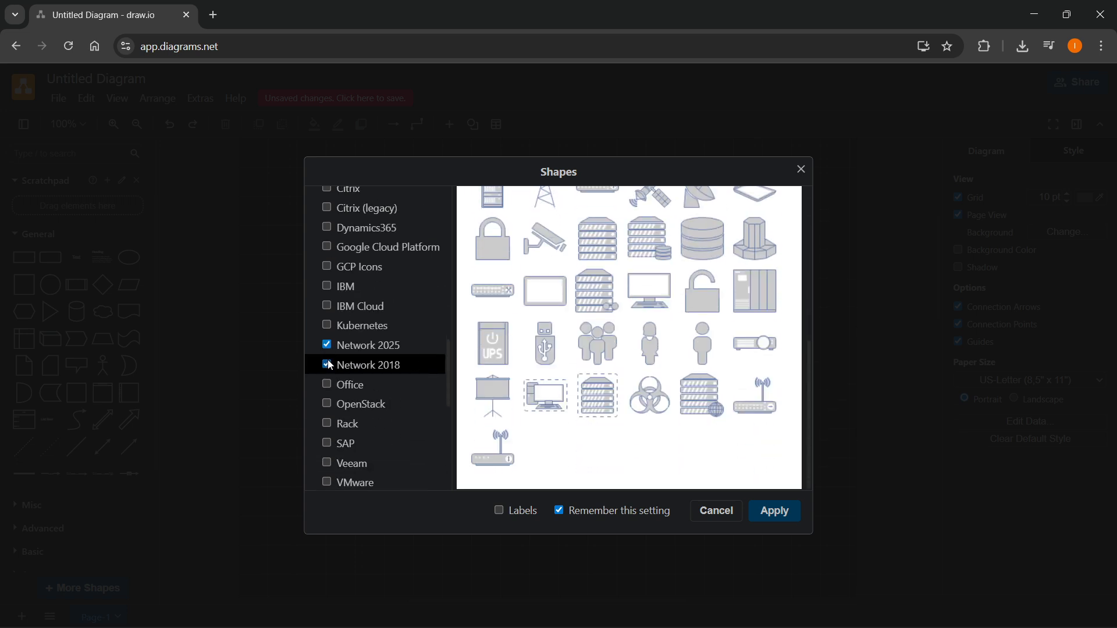
pyautogui.click(774, 511)
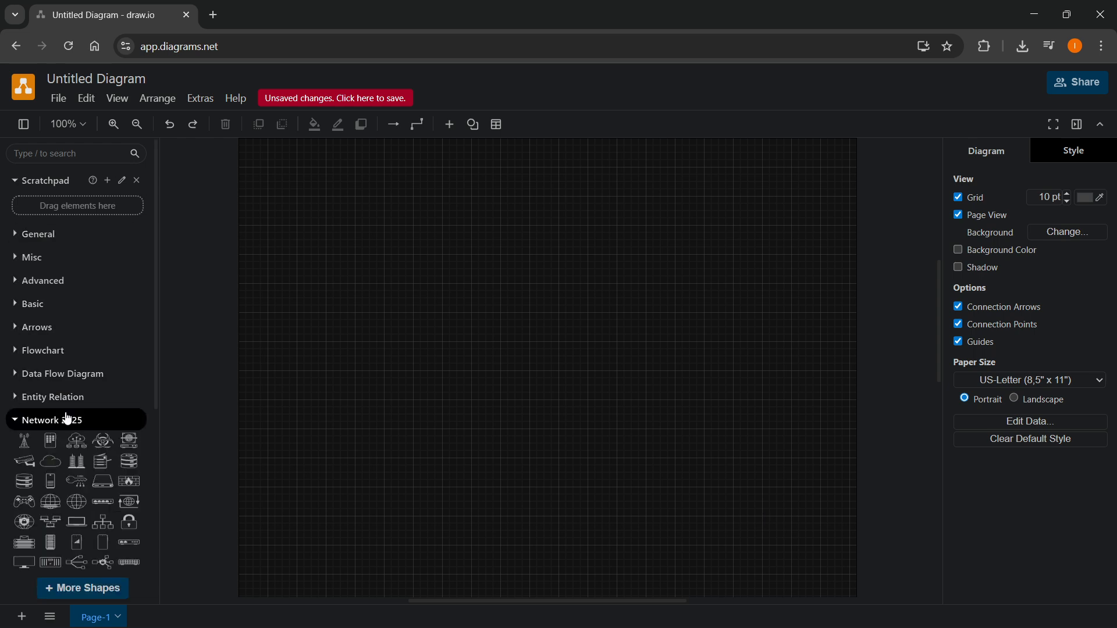
# Drag a Network 2025 phone device shape onto the canvas, then deselect it
pyautogui.scroll(-3)
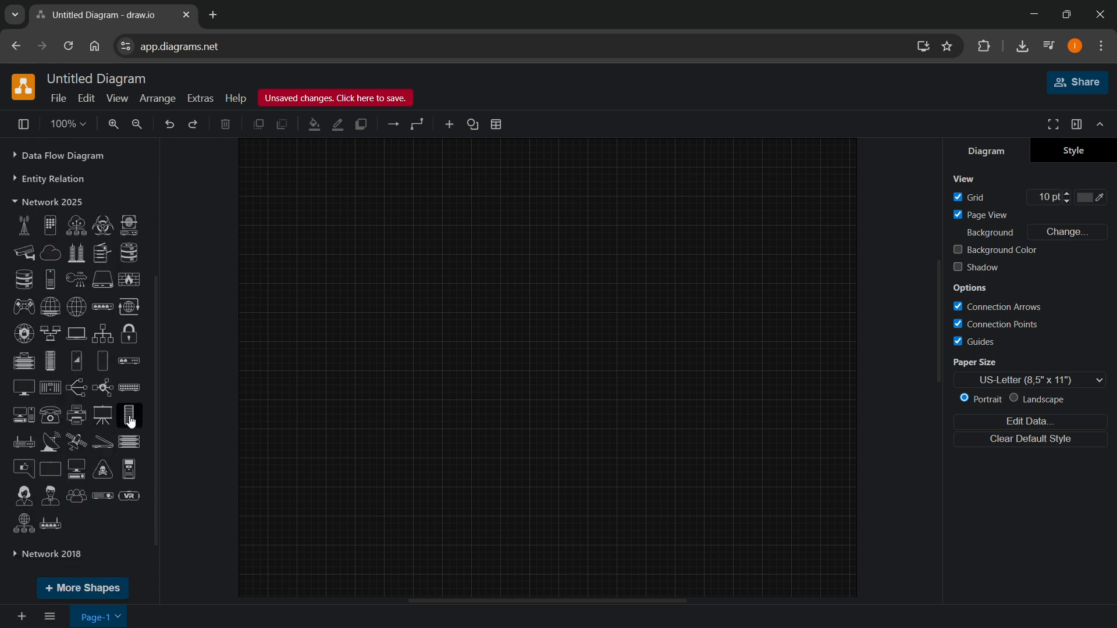
pyautogui.moveTo(129, 415); pyautogui.dragTo(575, 272)
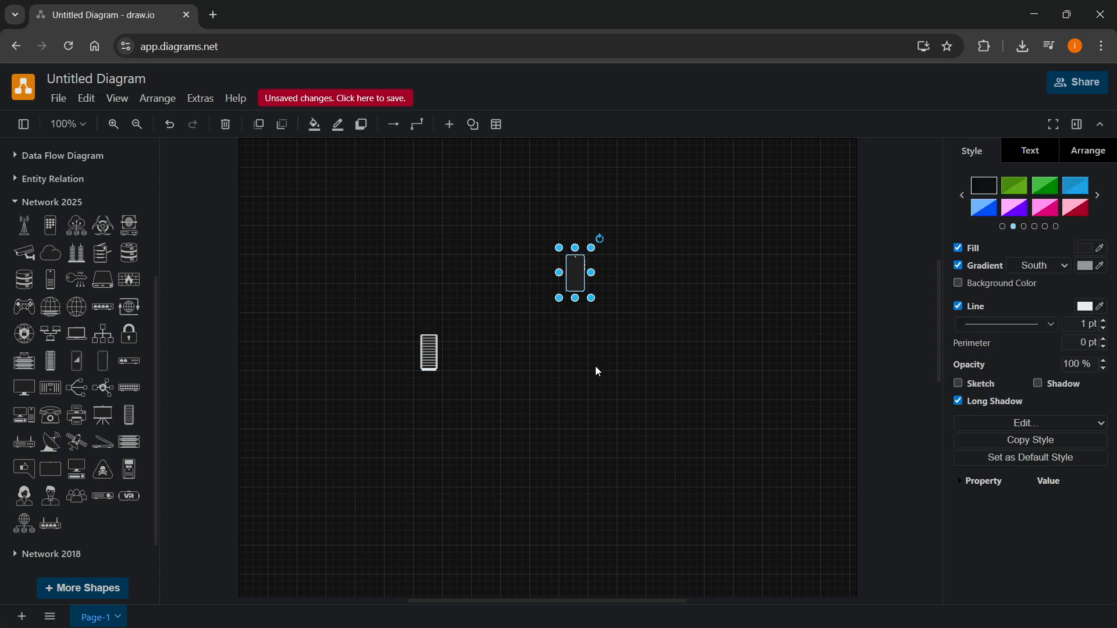
pyautogui.click(557, 366)
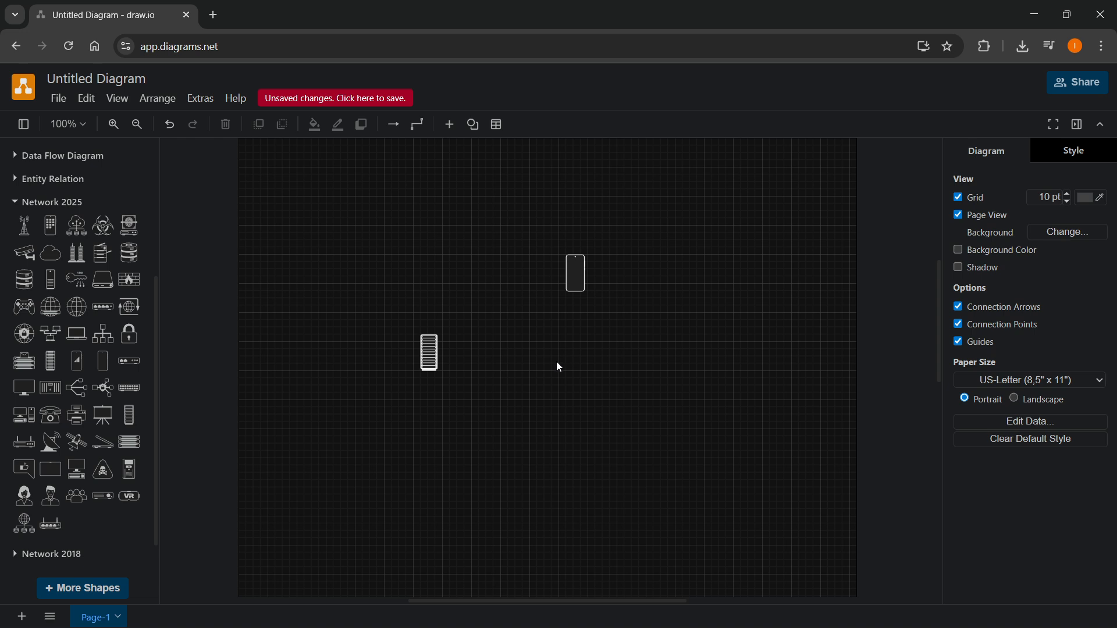